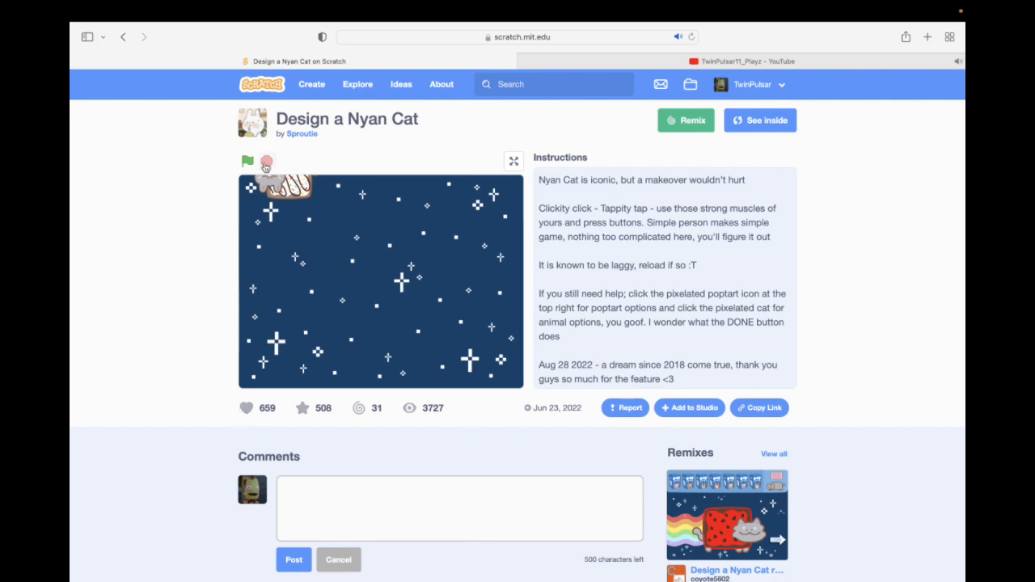
# Step: Run the Design a Nyan Cat project with the green flag to show the poptart designs
pyautogui.click(248, 161)
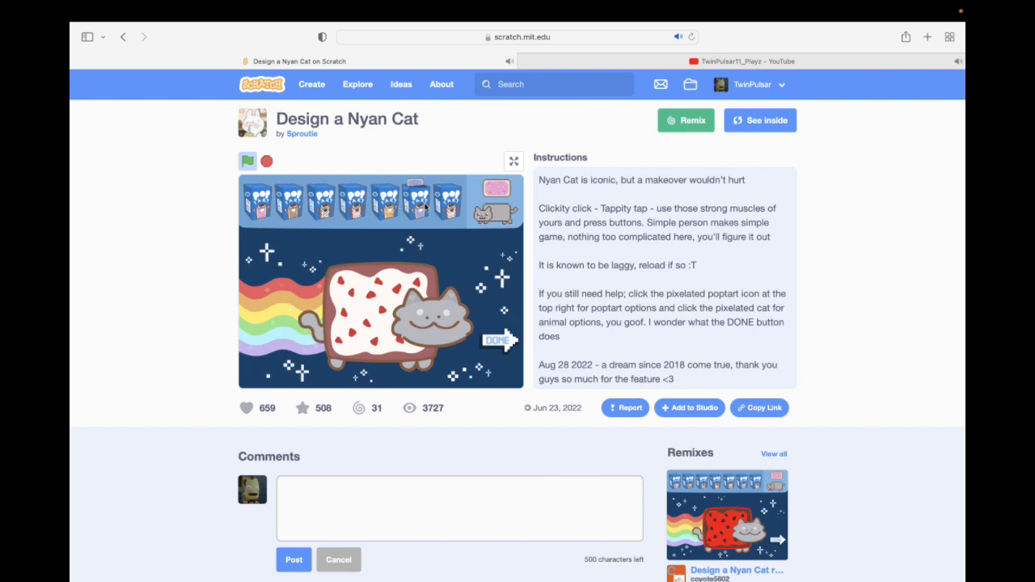
# Step: Pick a poptart style for the cat, then end the Twitch Studio recording
pyautogui.click(420, 201)
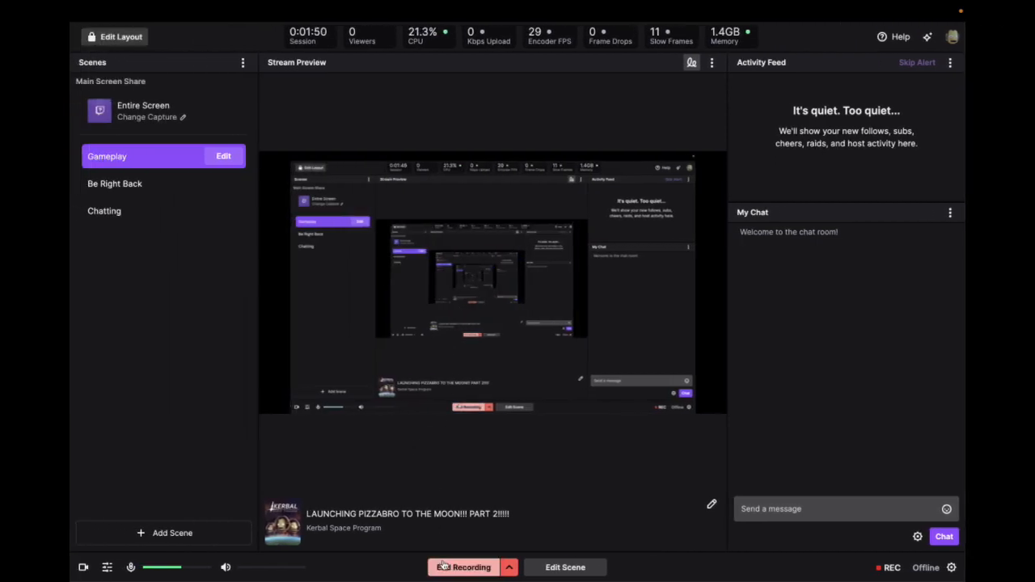
pyautogui.click(463, 567)
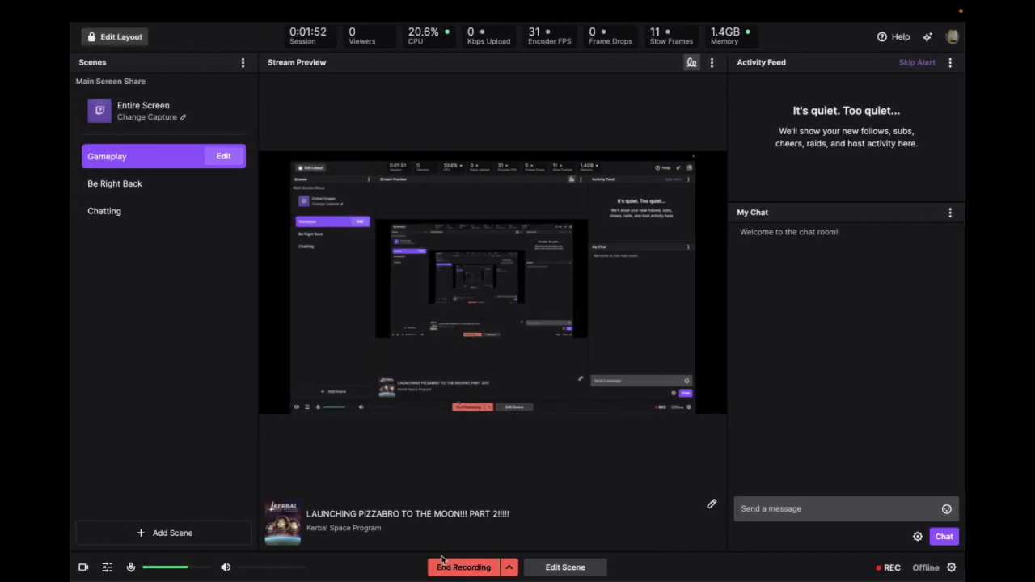